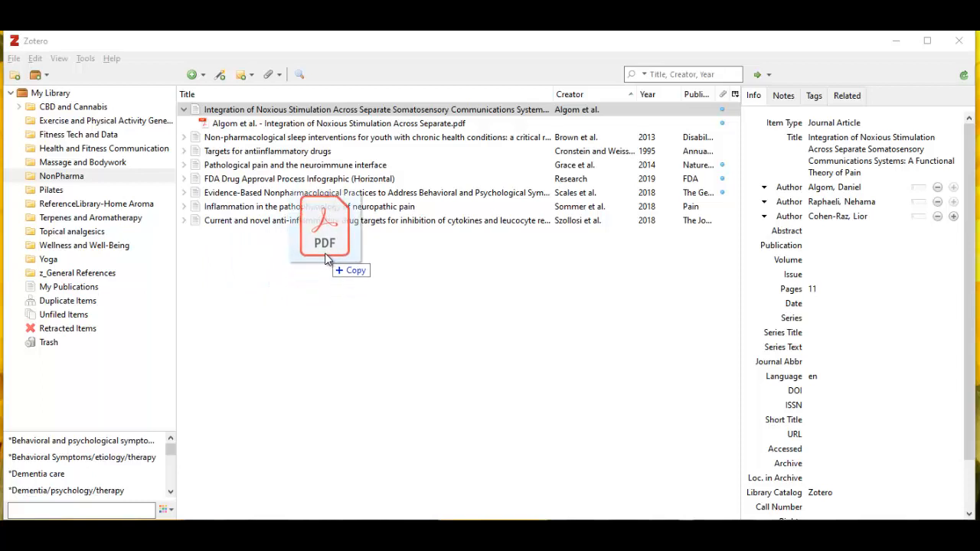
# - Drop the Chou et al 2017 low back pain guidelines PDF into the NonPharma collection
pyautogui.moveTo(324, 241); pyautogui.dragTo(324, 195)
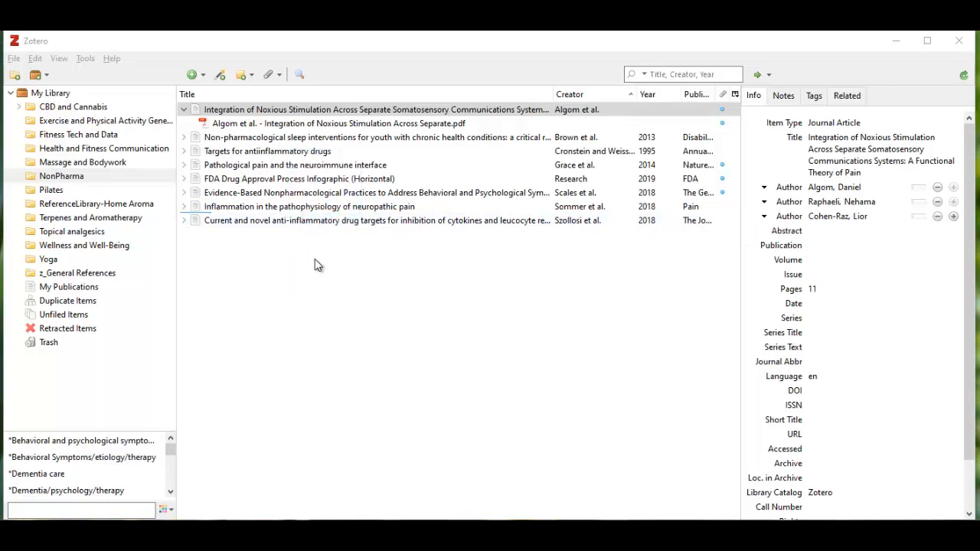
pyautogui.moveTo(343, 277)
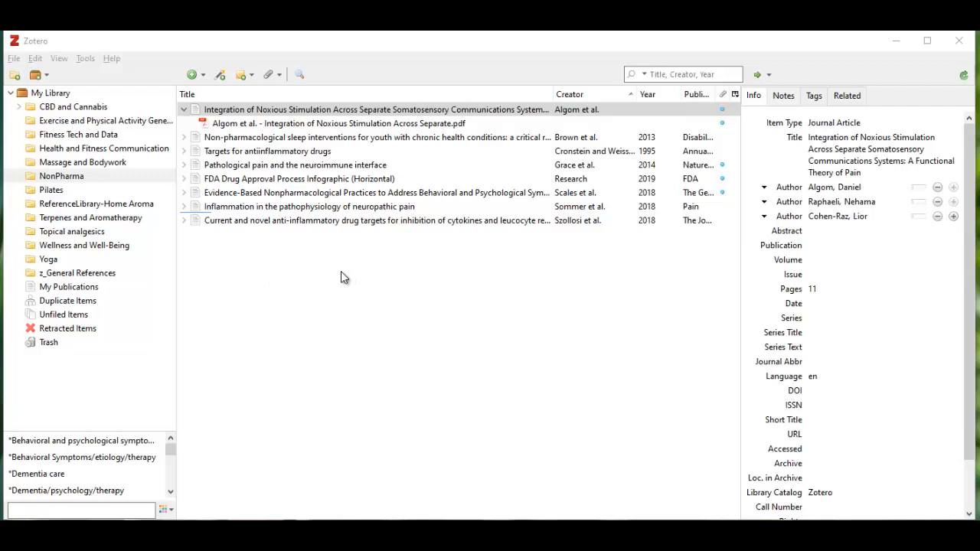
pyautogui.moveTo(343, 278)
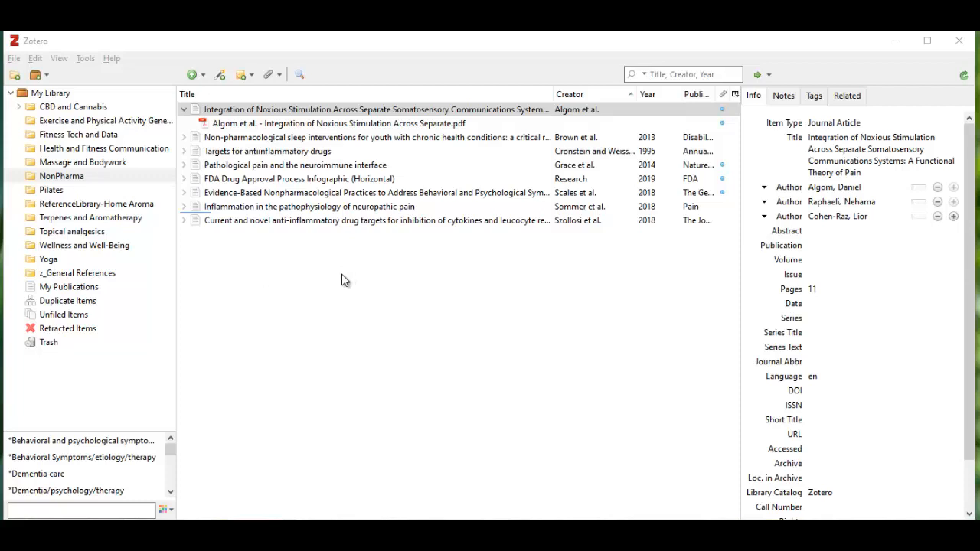
pyautogui.moveTo(345, 284)
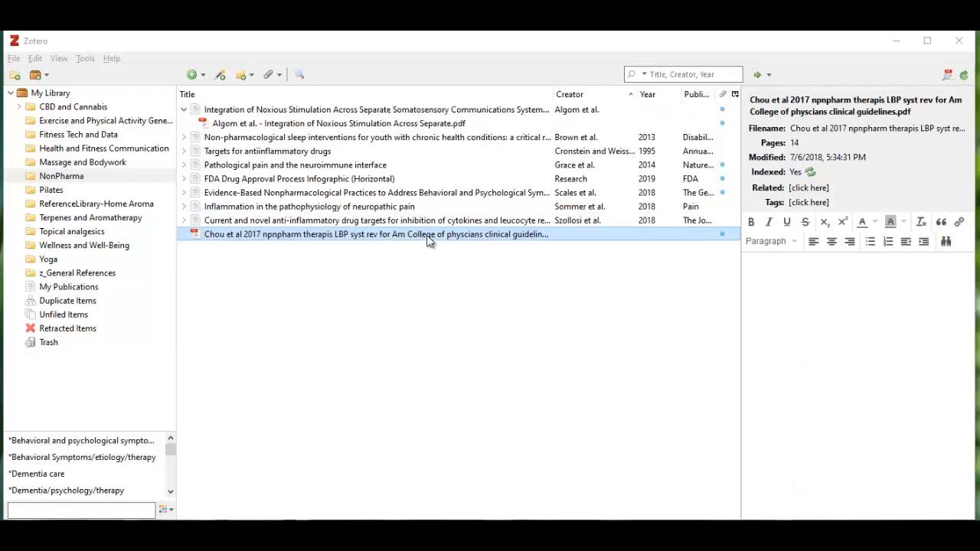
pyautogui.moveTo(309, 245)
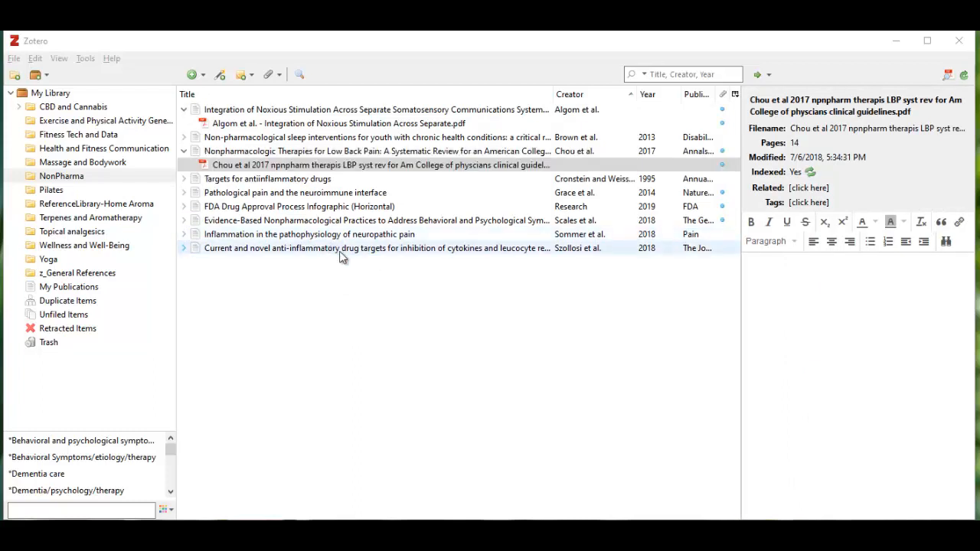
# - Review the new parent item 'Nonpharmacologic Therapies for Low Back Pain' (Annals of Internal Medicine 2017, vol. 166, DOI)
pyautogui.click(375, 151)
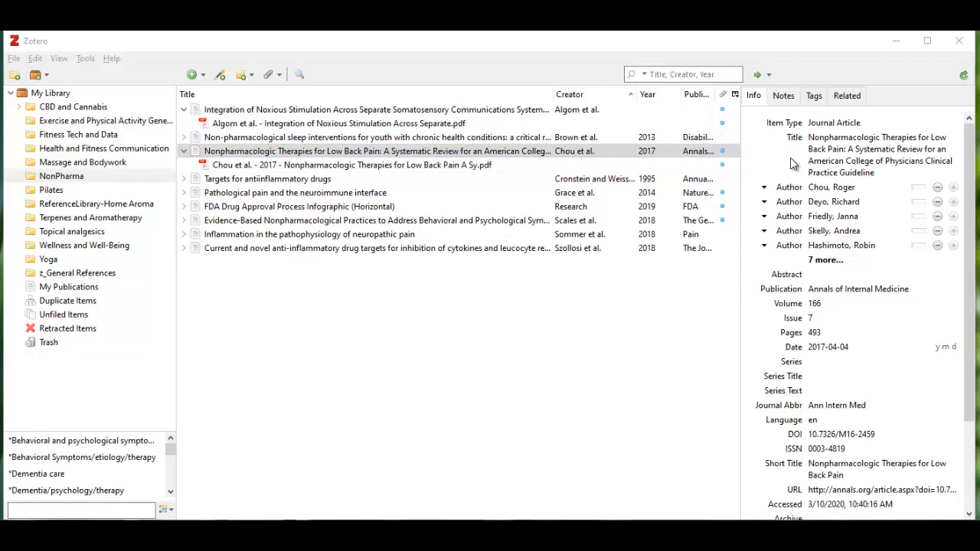
pyautogui.doubleClick(821, 216)
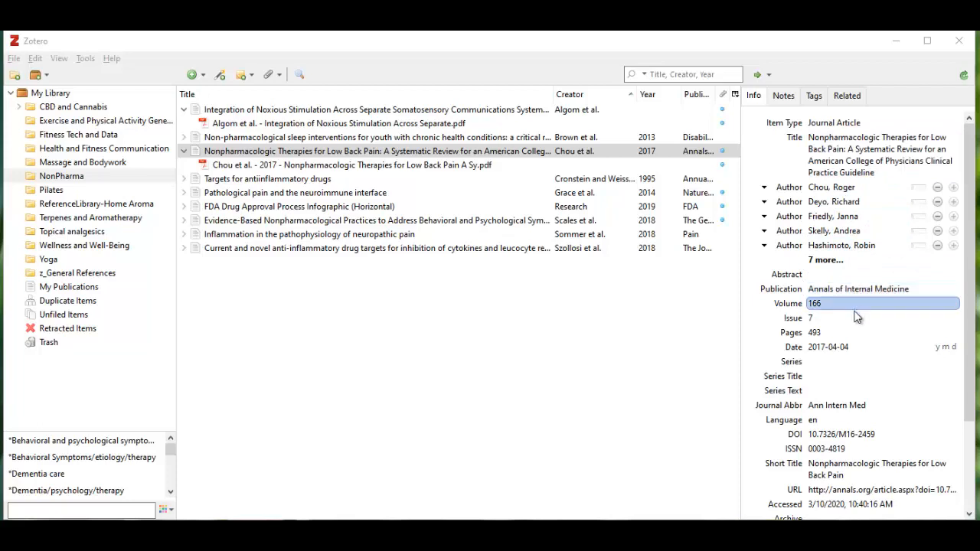
pyautogui.click(655, 303)
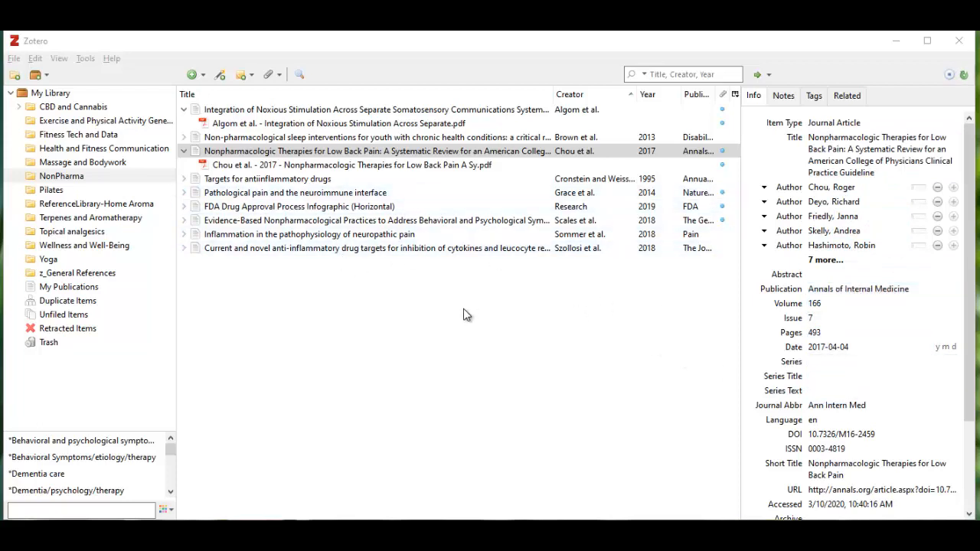
pyautogui.moveTo(462, 300)
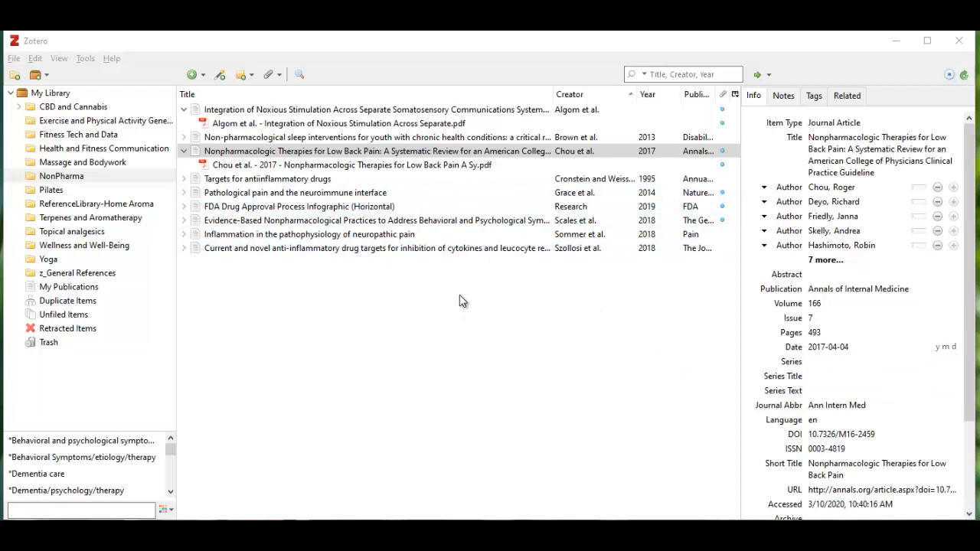
pyautogui.moveTo(447, 274)
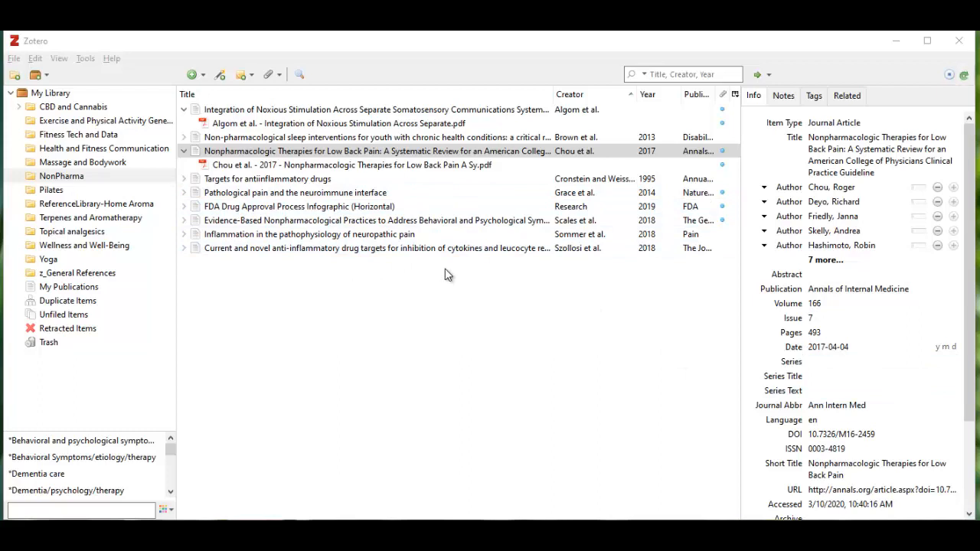
pyautogui.click(352, 166)
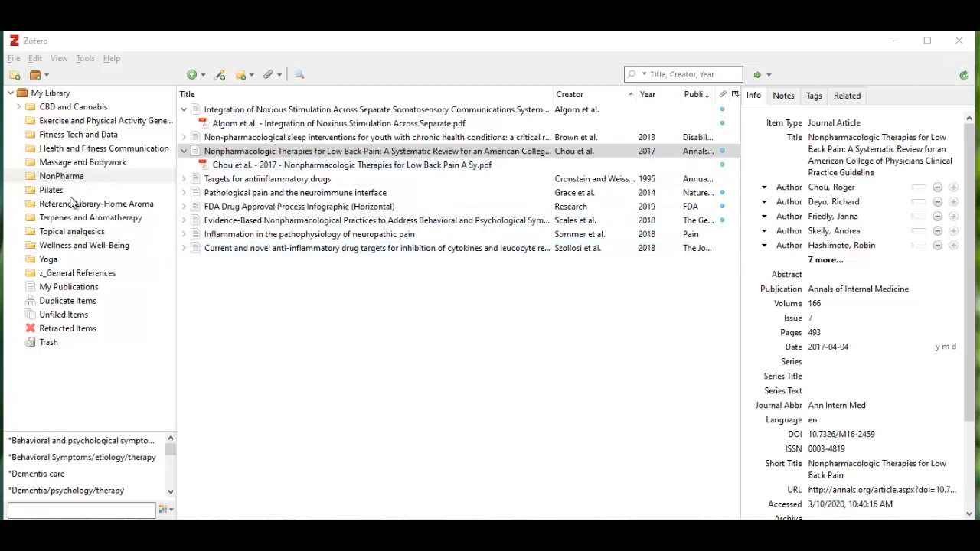
# - In the Terpenes and Aromatherapy collection, select the standalone Bedoya-Perez_Terpene foraging cue.pdf
pyautogui.click(90, 218)
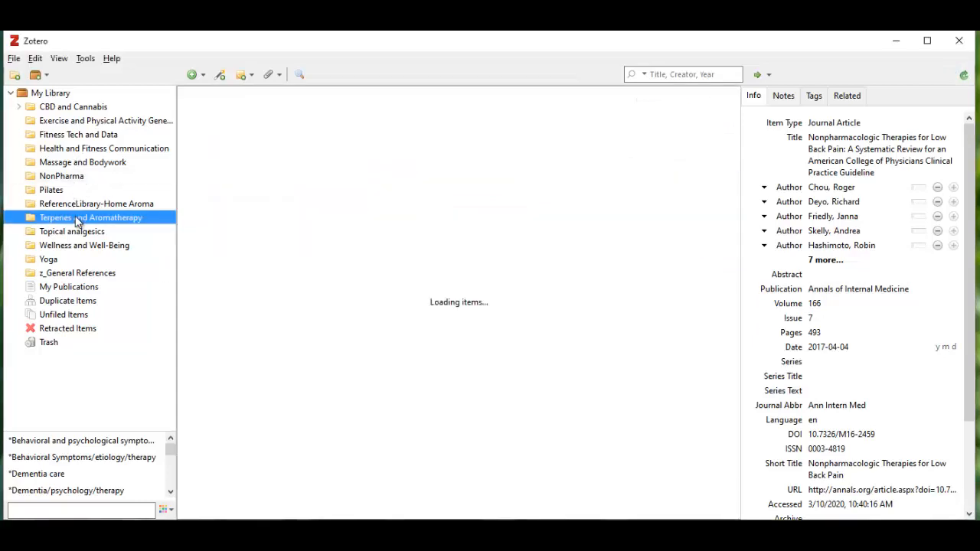
pyautogui.click(92, 217)
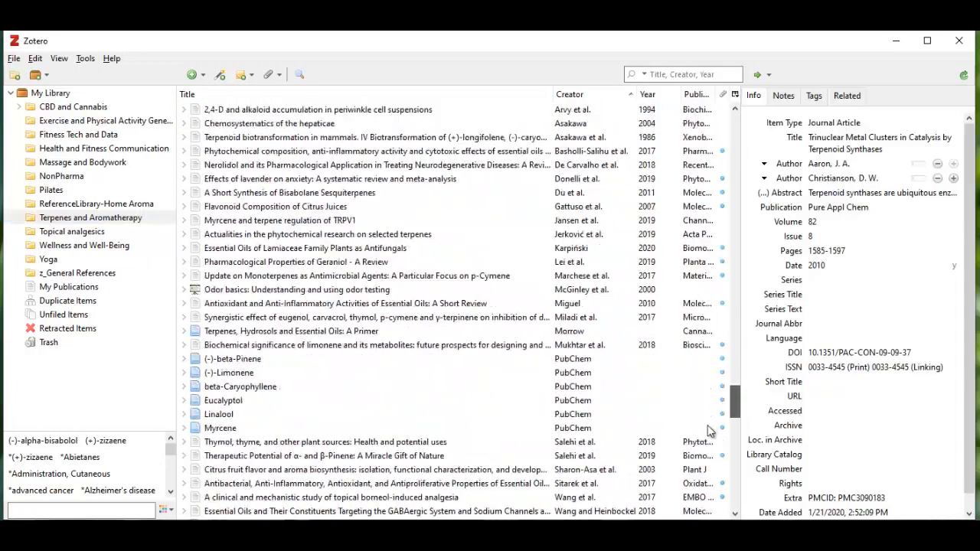
pyautogui.scroll(-3)
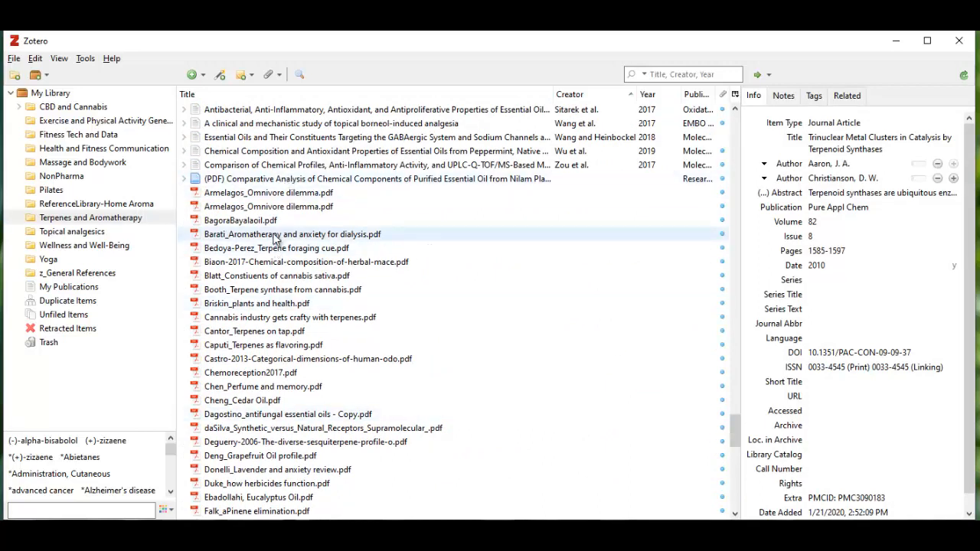
pyautogui.moveTo(313, 243)
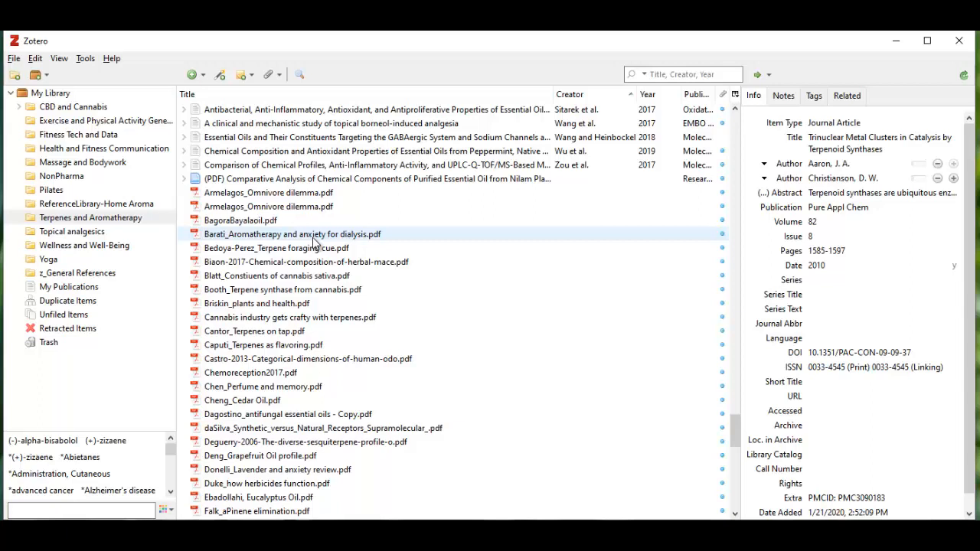
pyautogui.click(275, 248)
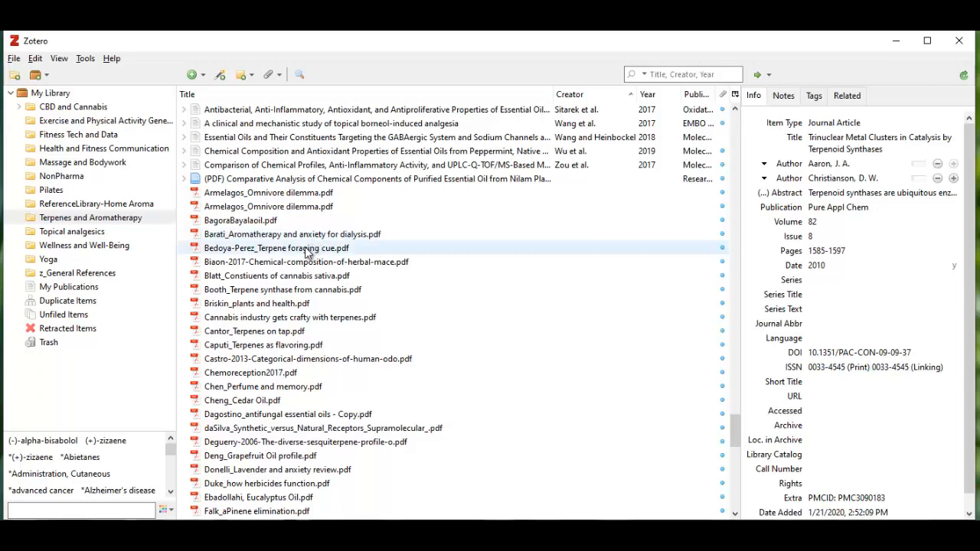
pyautogui.click(276, 248)
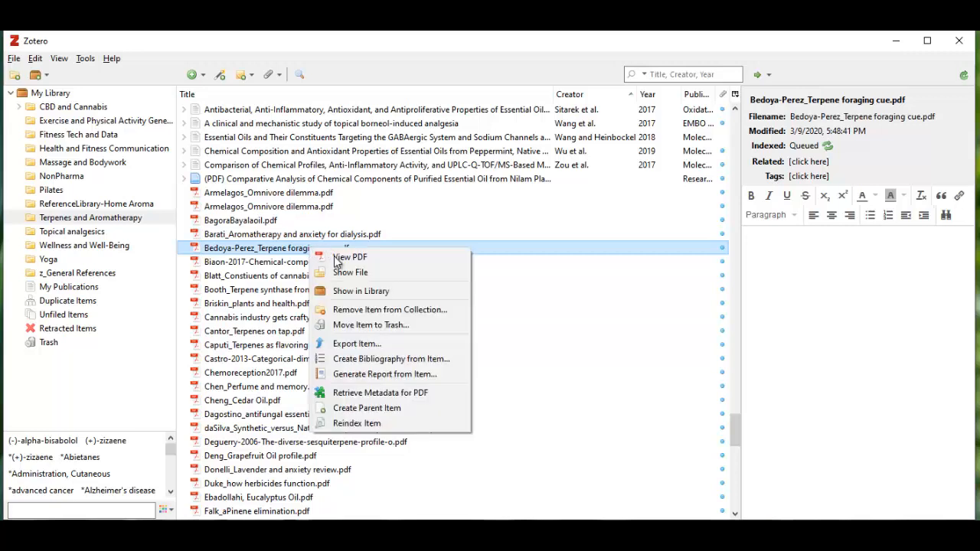
pyautogui.moveTo(396, 392)
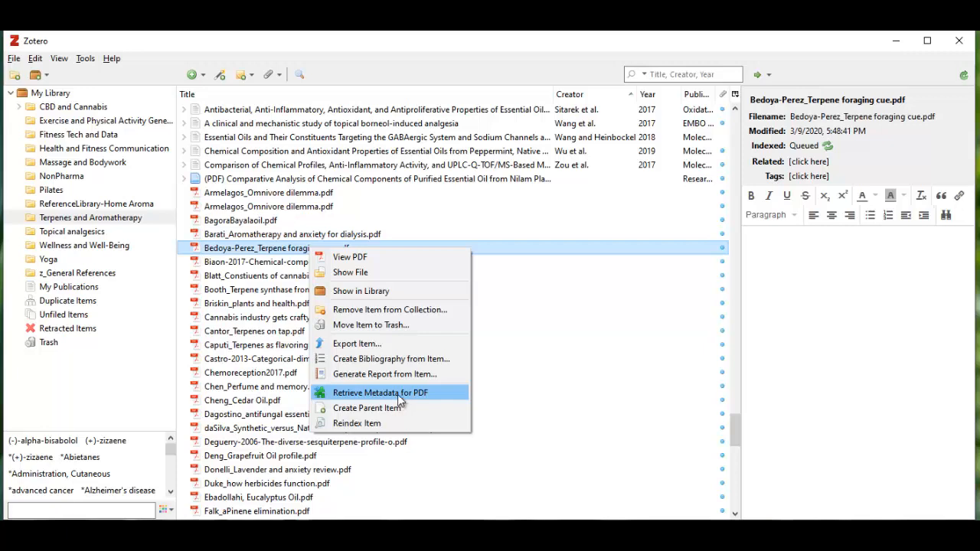
# - Retrieve metadata for the Bedoya-Perez PDF, creating its 2014 Oecologia parent item with authors and DOI
pyautogui.click(379, 392)
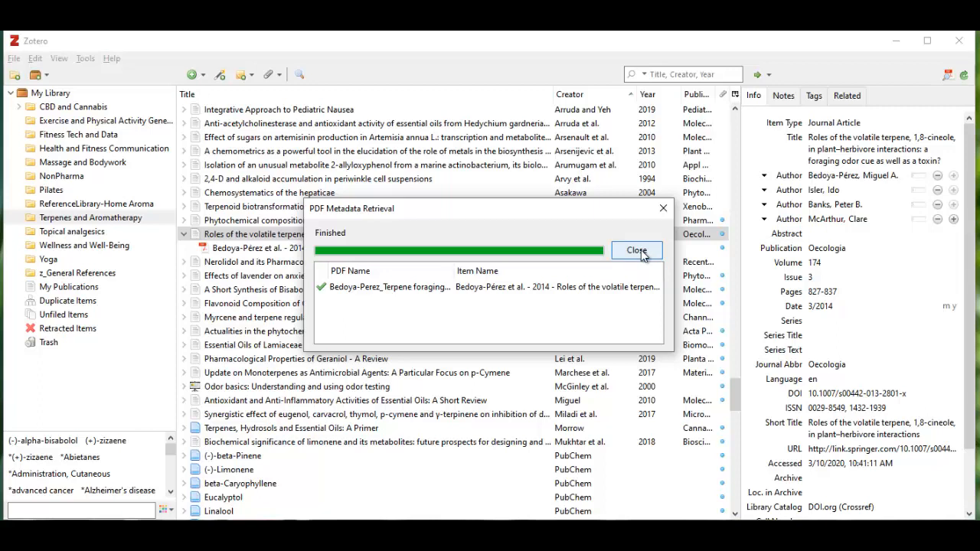
# - Close the PDF Metadata Retrieval report, leaving the Bedoya-Pérez 2014 item with its renamed PDF
pyautogui.click(637, 251)
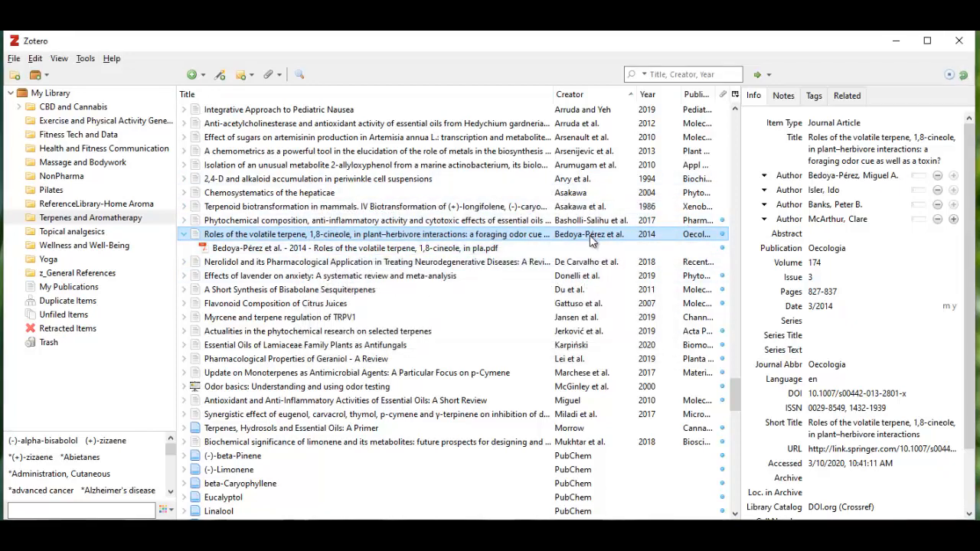
pyautogui.moveTo(581, 248)
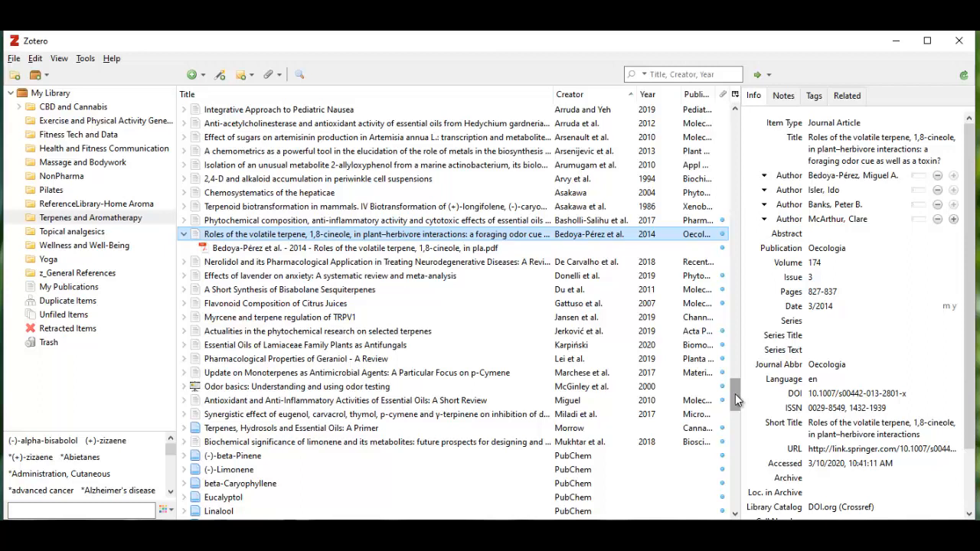
pyautogui.moveTo(733, 392)
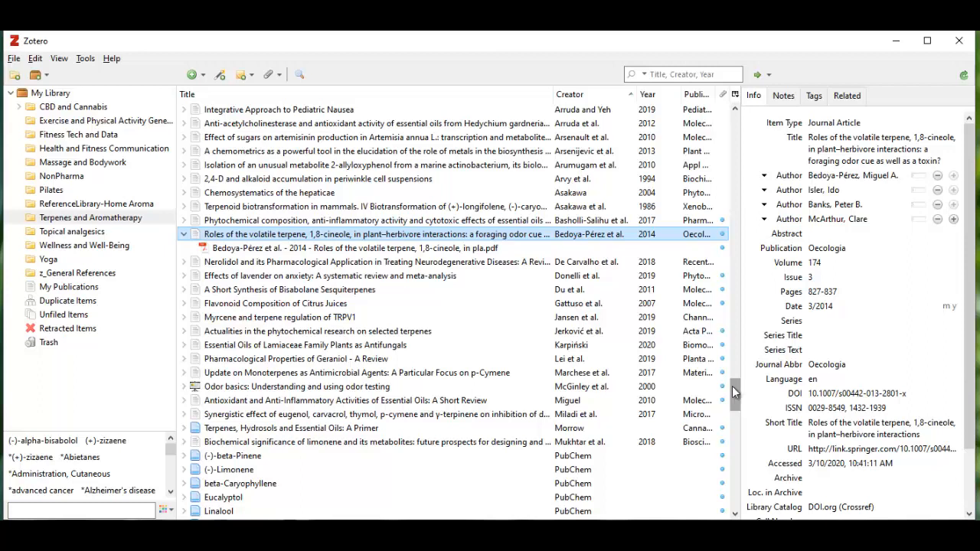